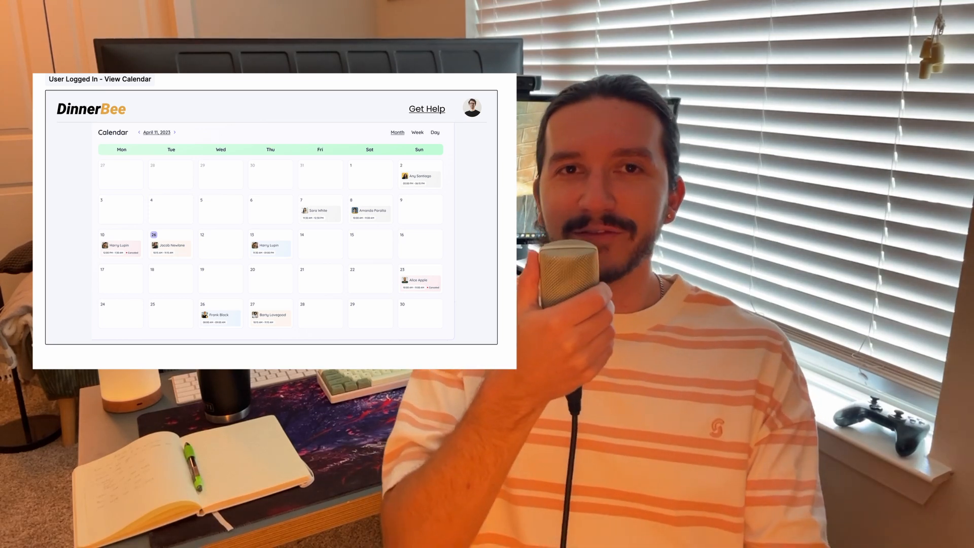
Step: Open Calendar 1 and switch to the 2024 year overview of months
{"action": "left_click", "coordinate": [419, 277]}
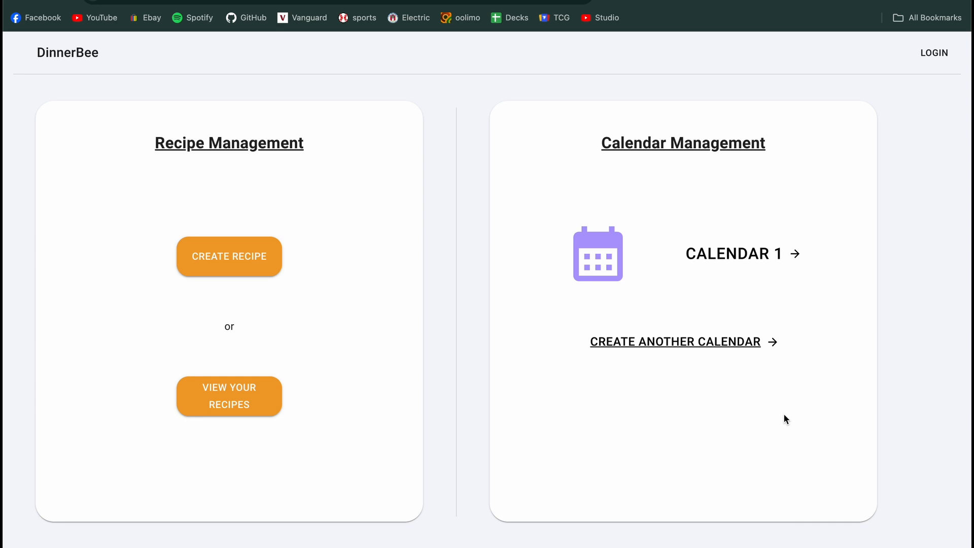
{"action": "left_click", "coordinate": [734, 254]}
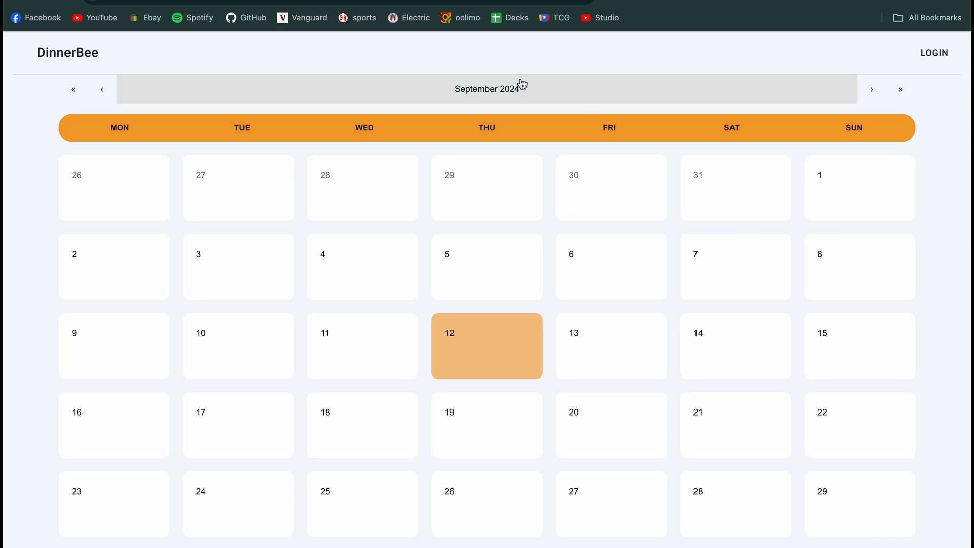
{"action": "left_click", "coordinate": [488, 88]}
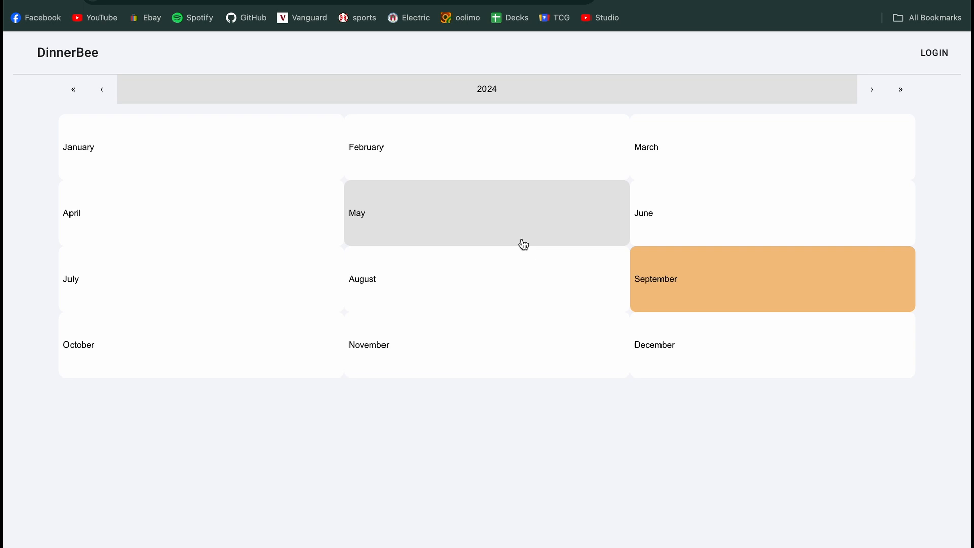
{"action": "mouse_move", "coordinate": [704, 304]}
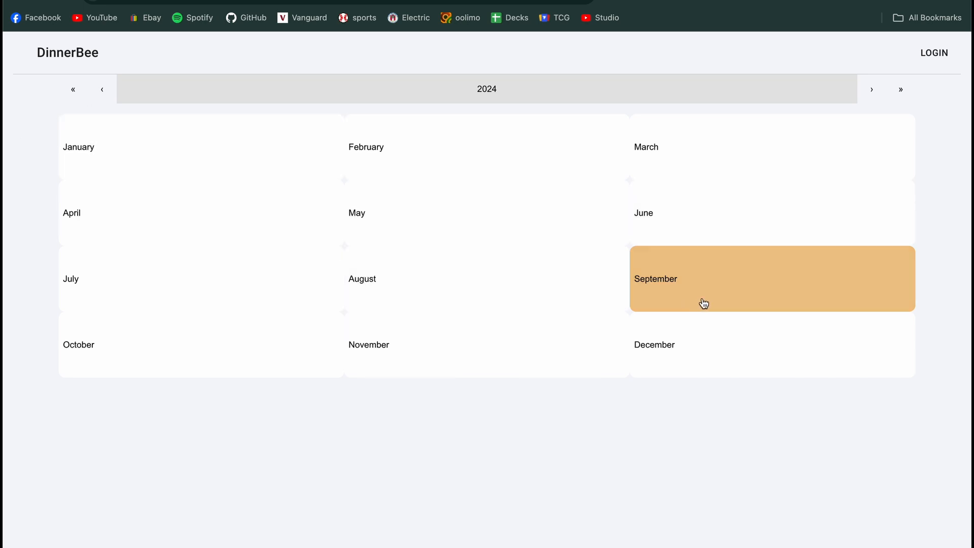
{"action": "mouse_move", "coordinate": [702, 298]}
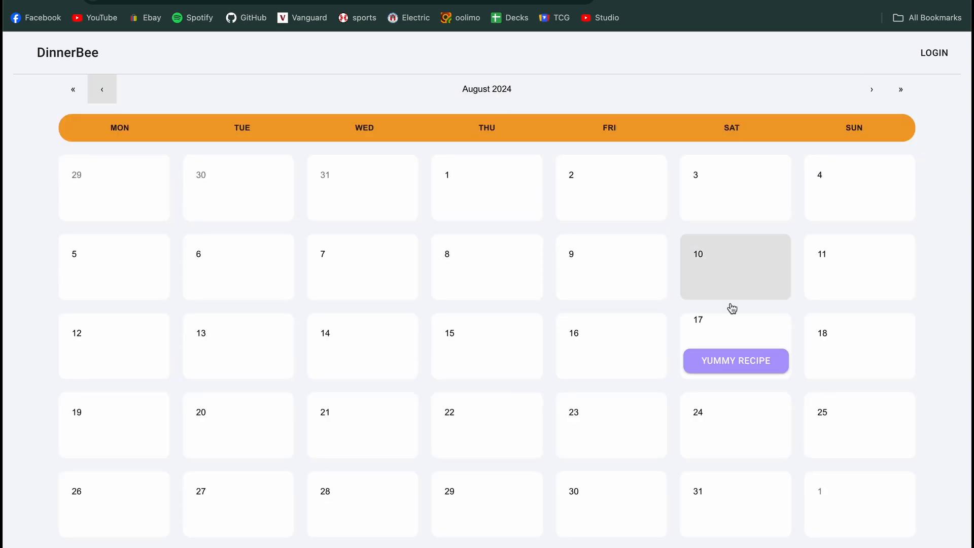
{"action": "mouse_move", "coordinate": [808, 432]}
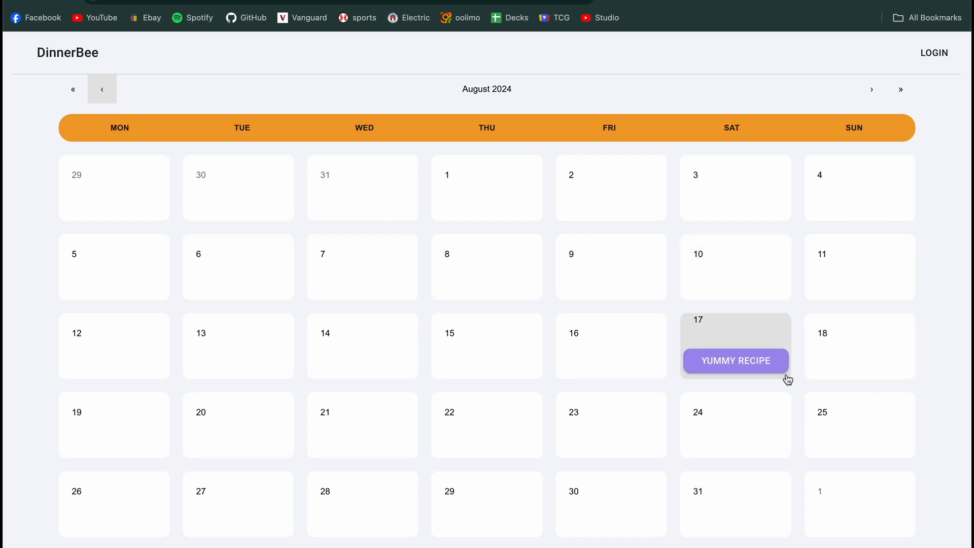
{"action": "mouse_move", "coordinate": [723, 365]}
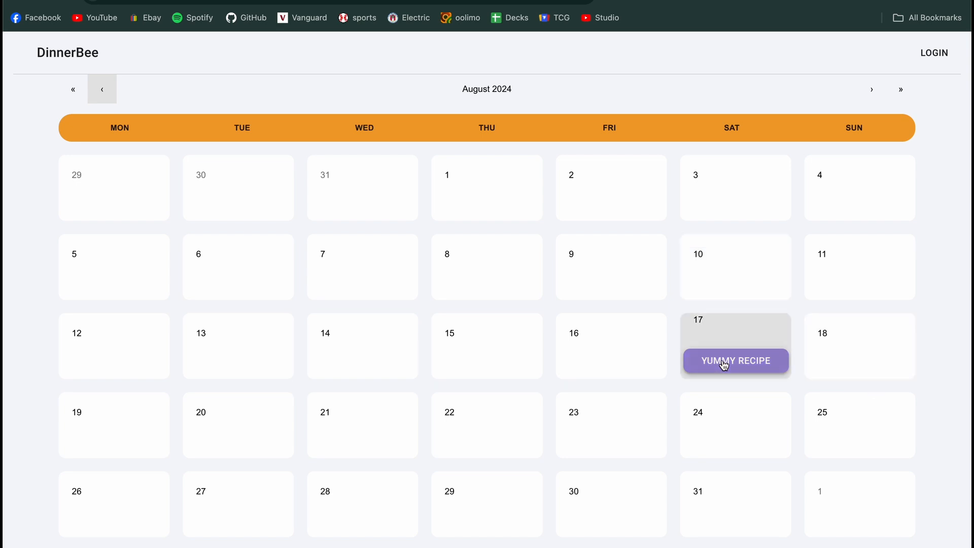
Step: View the yummy recipe entry on August 17, close it, and advance to September 2024
{"action": "left_click", "coordinate": [736, 360]}
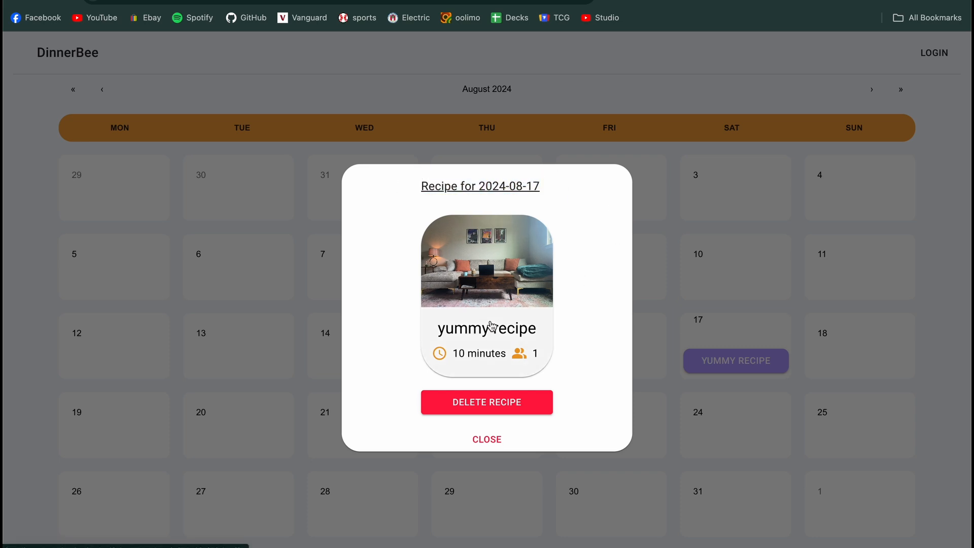
{"action": "left_click", "coordinate": [486, 327]}
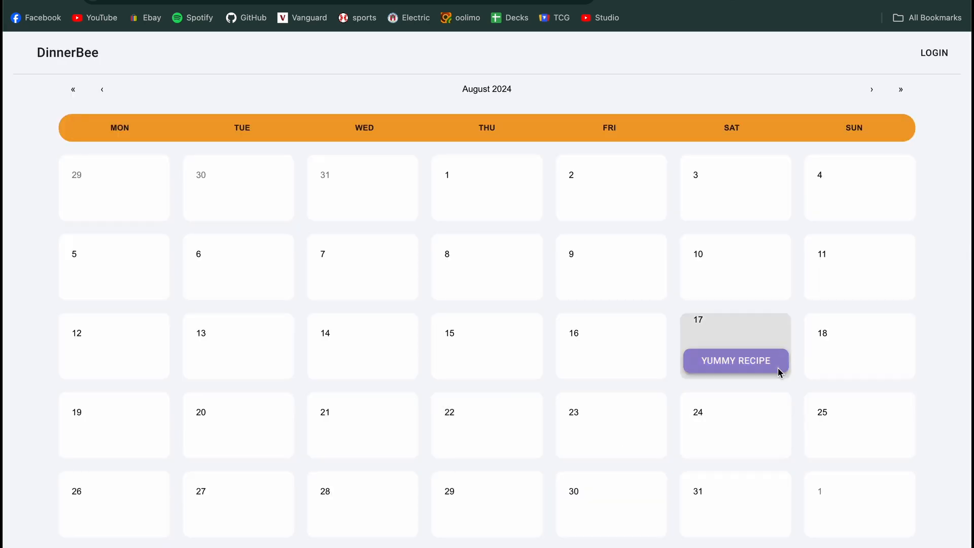
{"action": "left_click", "coordinate": [735, 361]}
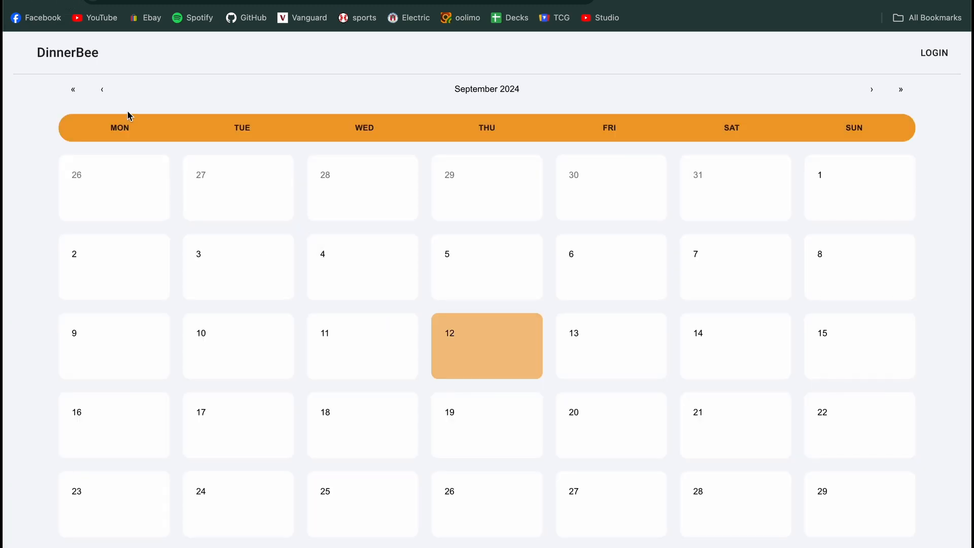
Step: Schedule a recipe for September 16 by searching 'yum' and adding yummy recipe from the results
{"action": "left_click", "coordinate": [101, 89]}
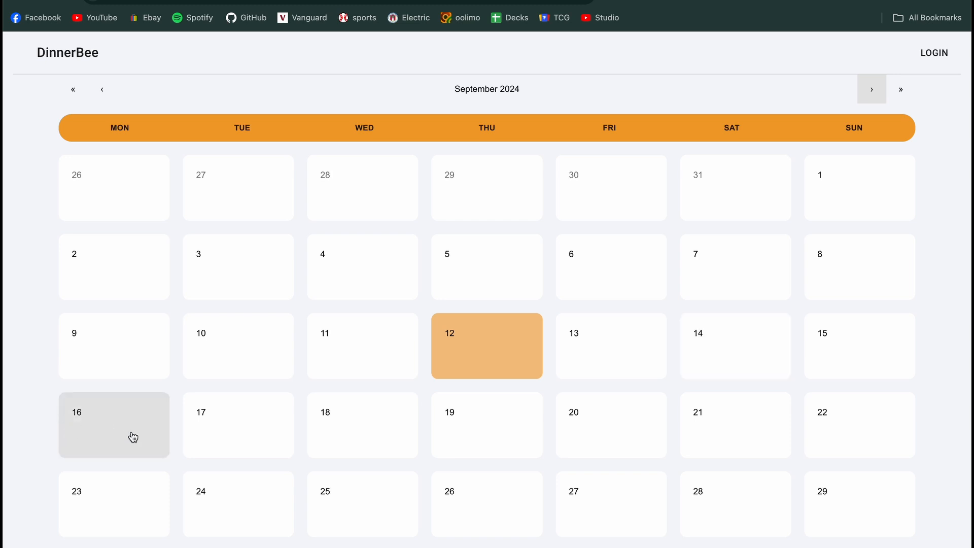
{"action": "left_click", "coordinate": [114, 425]}
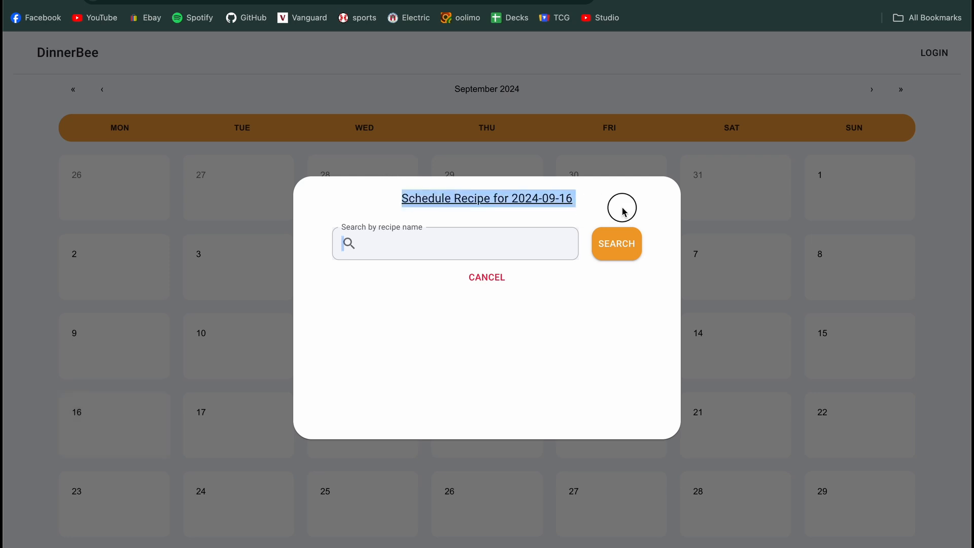
{"action": "left_click", "coordinate": [454, 242]}
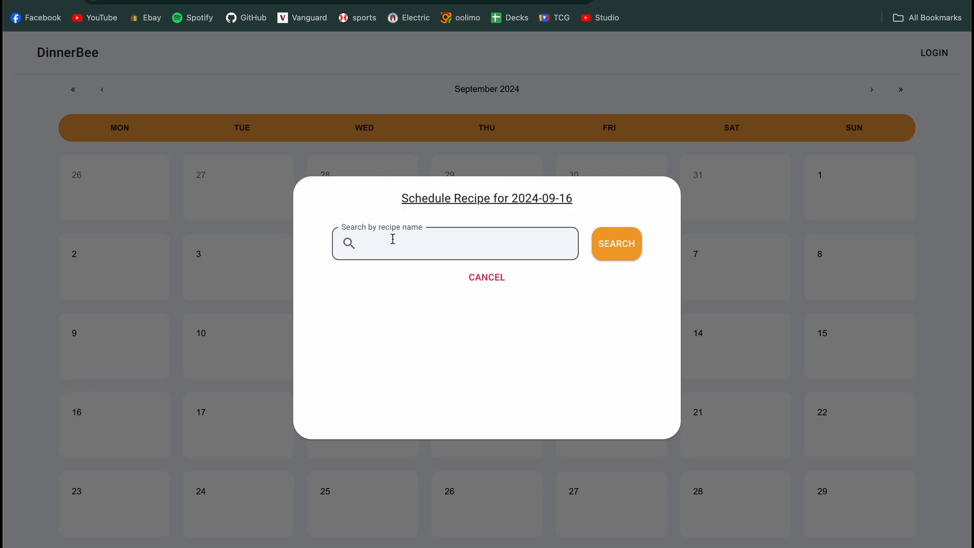
{"action": "left_click", "coordinate": [455, 242]}
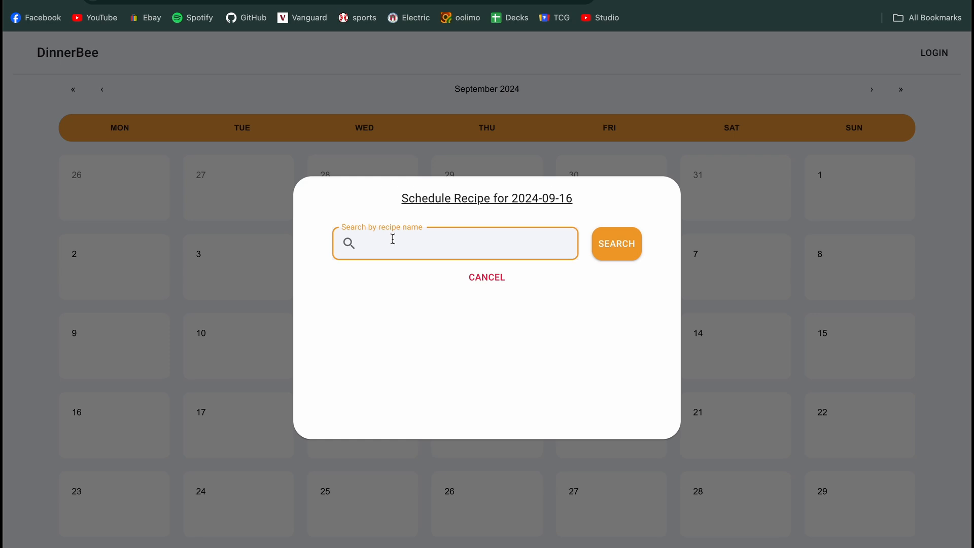
{"action": "type", "text": "yum"}
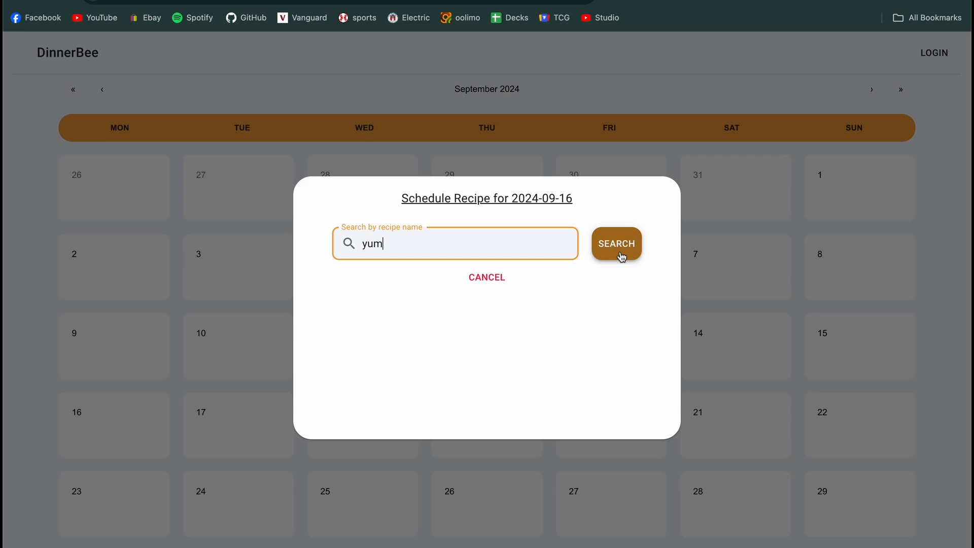
{"action": "left_click", "coordinate": [615, 242]}
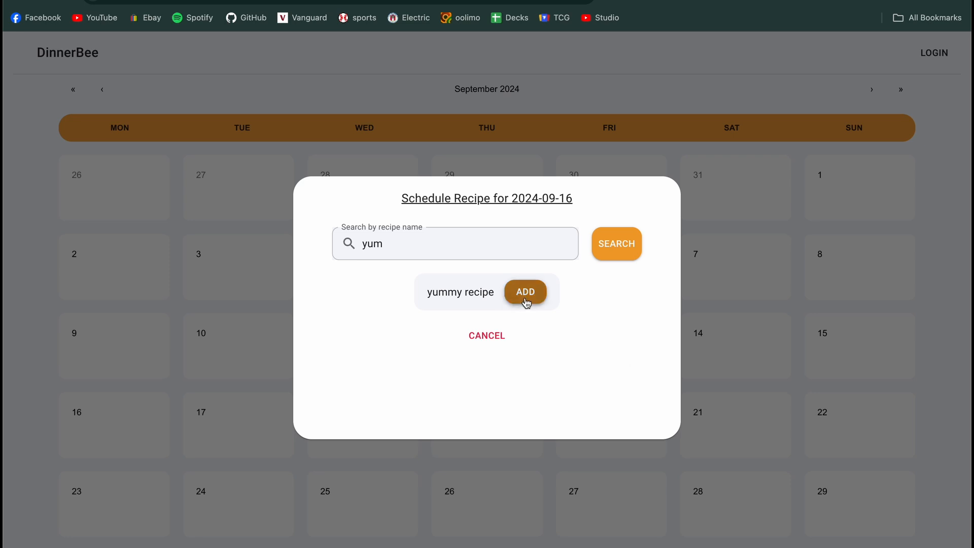
{"action": "mouse_move", "coordinate": [594, 311]}
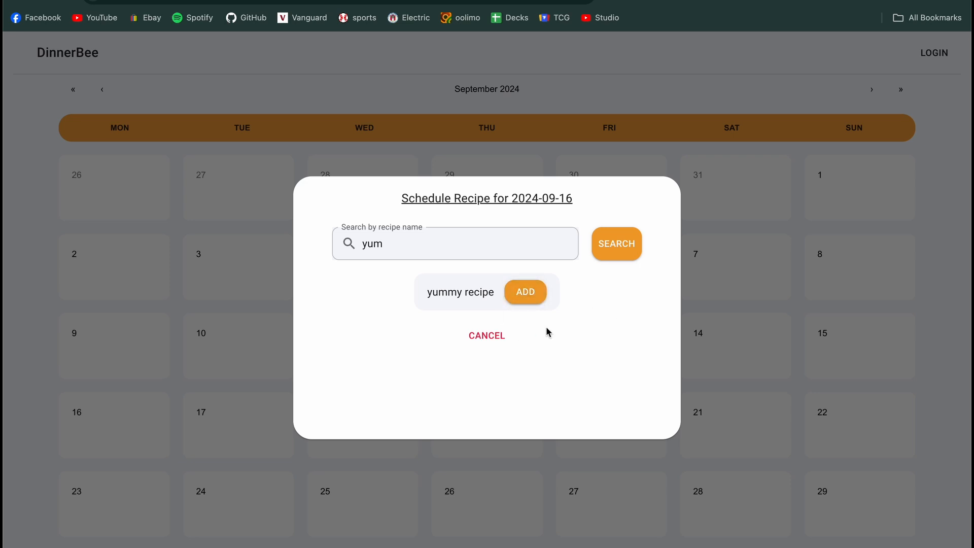
{"action": "mouse_move", "coordinate": [487, 336]}
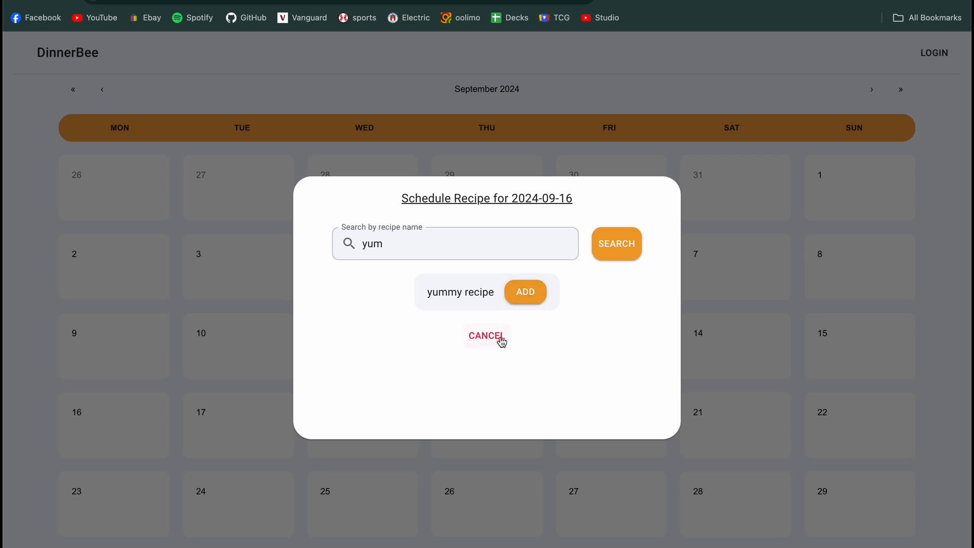
{"action": "mouse_move", "coordinate": [524, 292]}
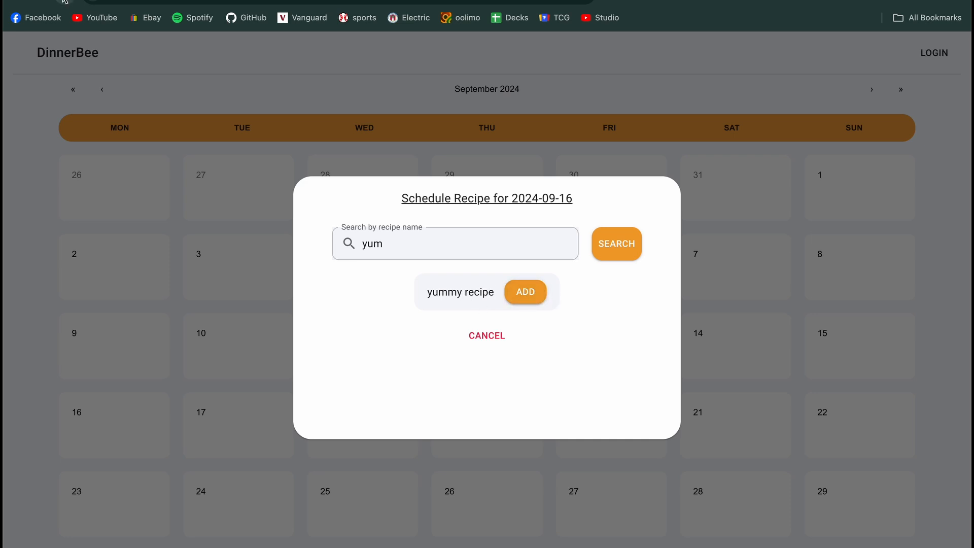
{"action": "mouse_move", "coordinate": [547, 200]}
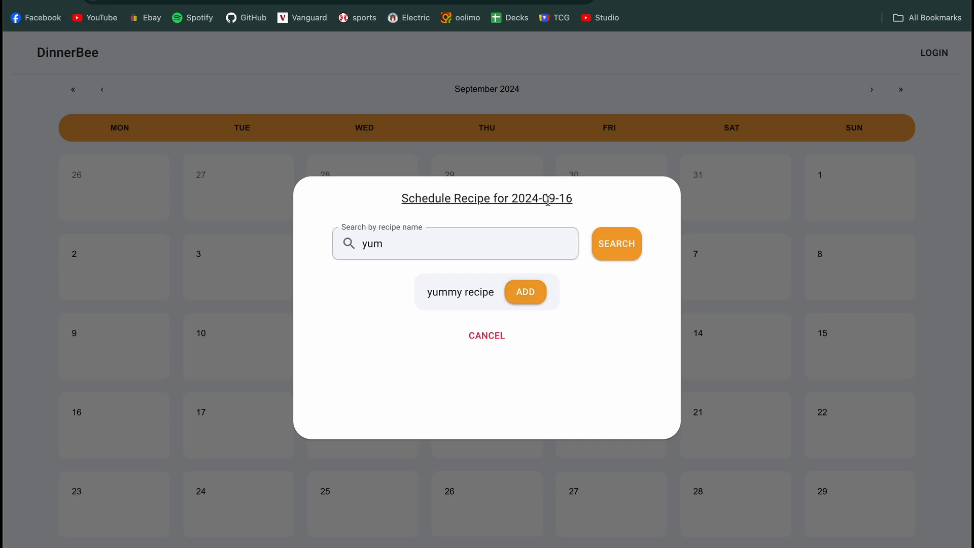
{"action": "left_click", "coordinate": [524, 292]}
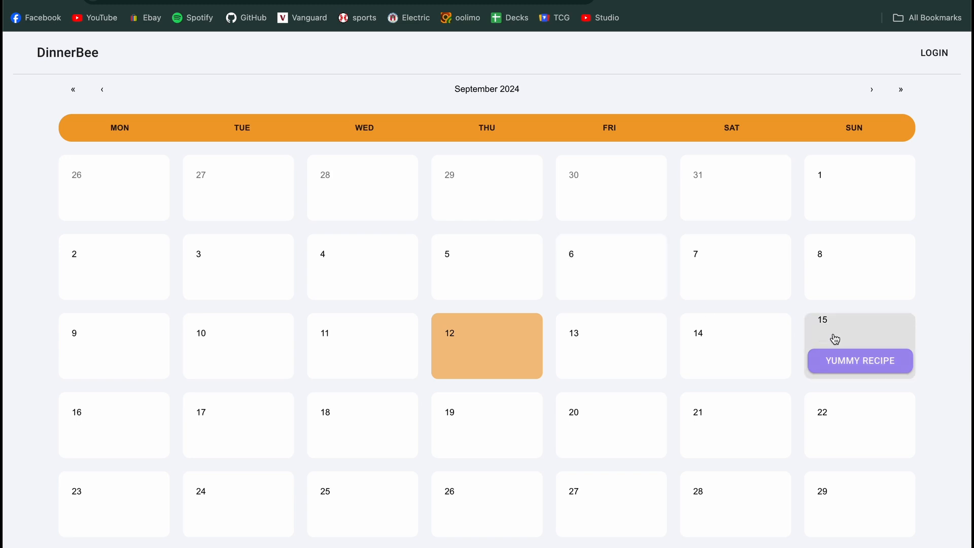
{"action": "left_click", "coordinate": [859, 360]}
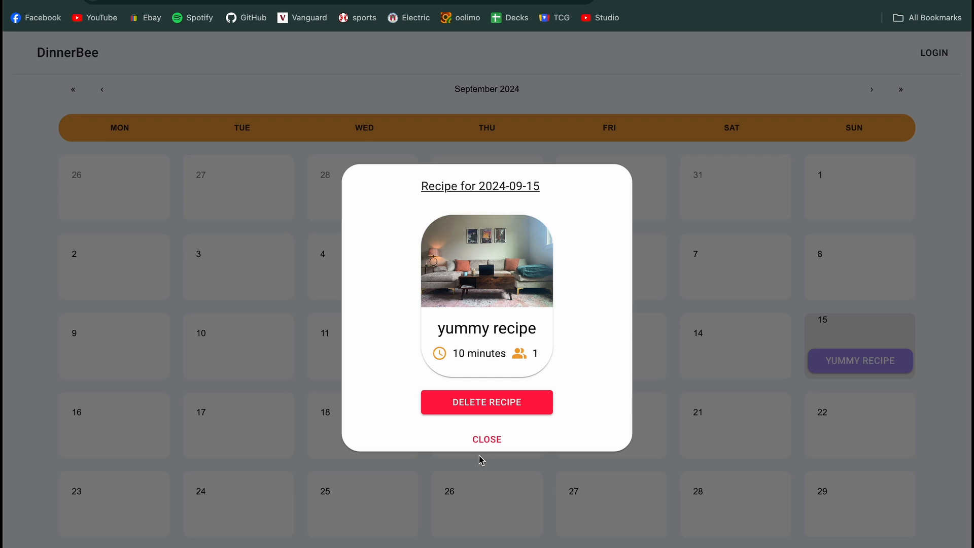
{"action": "mouse_move", "coordinate": [504, 173]}
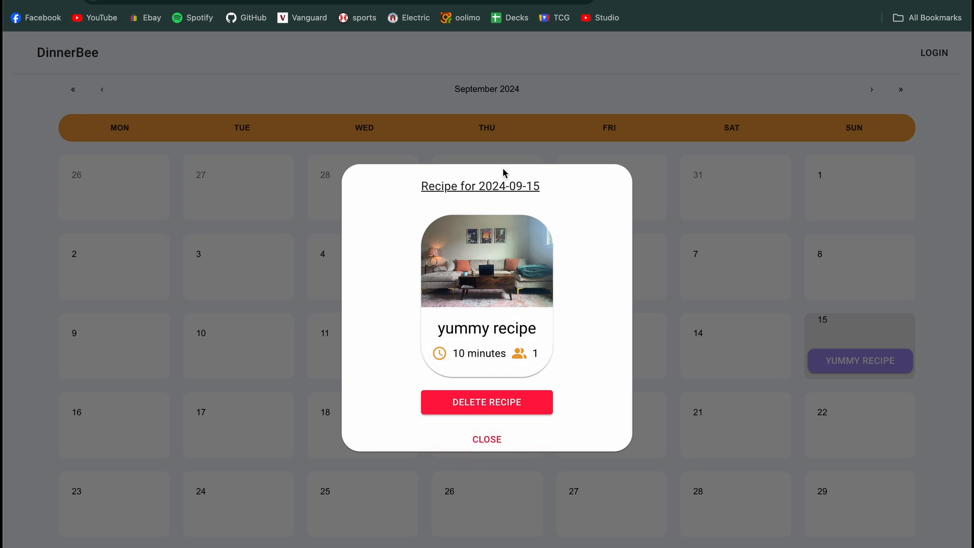
{"action": "left_click", "coordinate": [486, 440]}
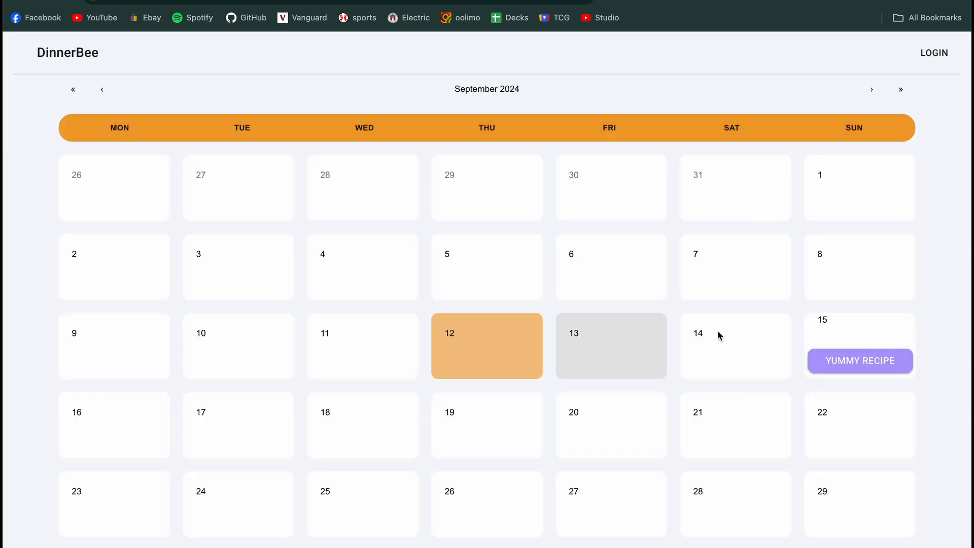
{"action": "mouse_move", "coordinate": [859, 363]}
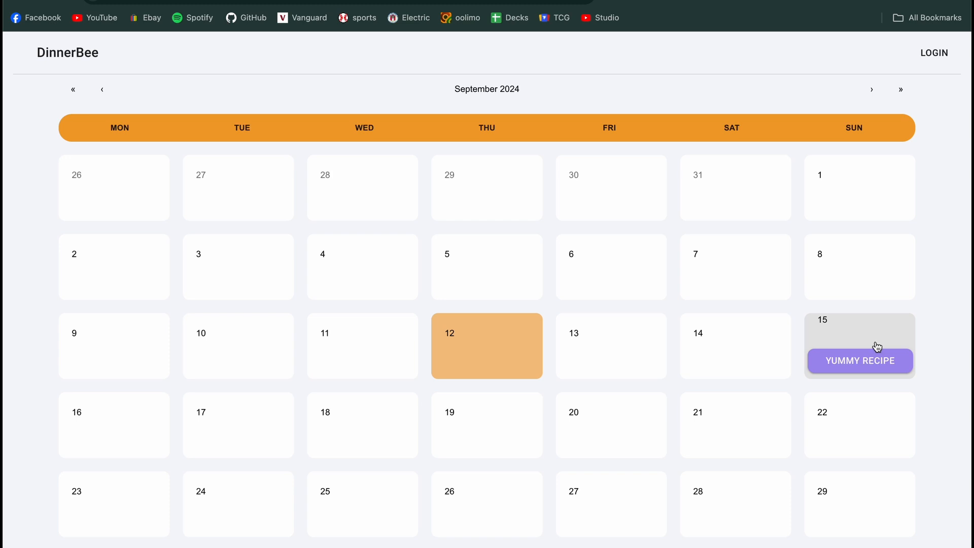
{"action": "mouse_move", "coordinate": [837, 346]}
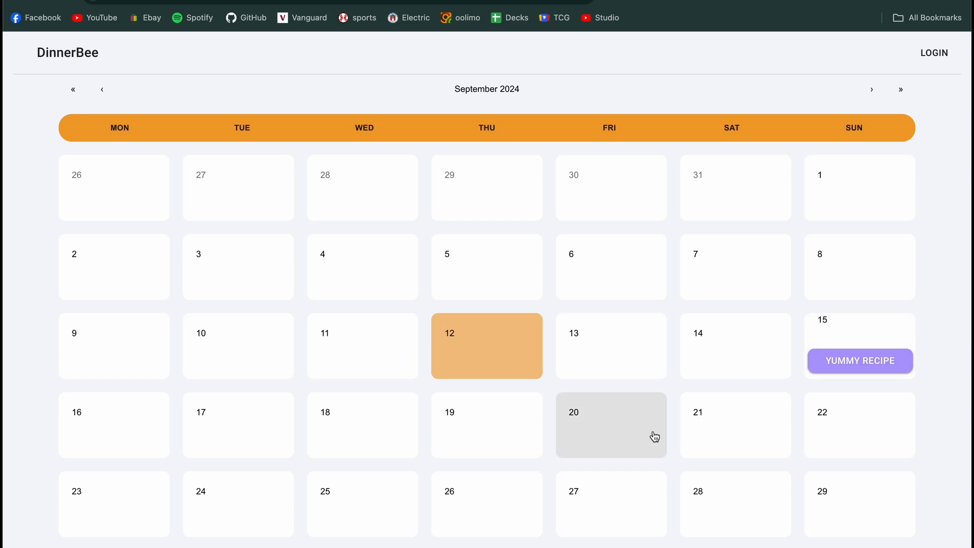
{"action": "mouse_move", "coordinate": [611, 346]}
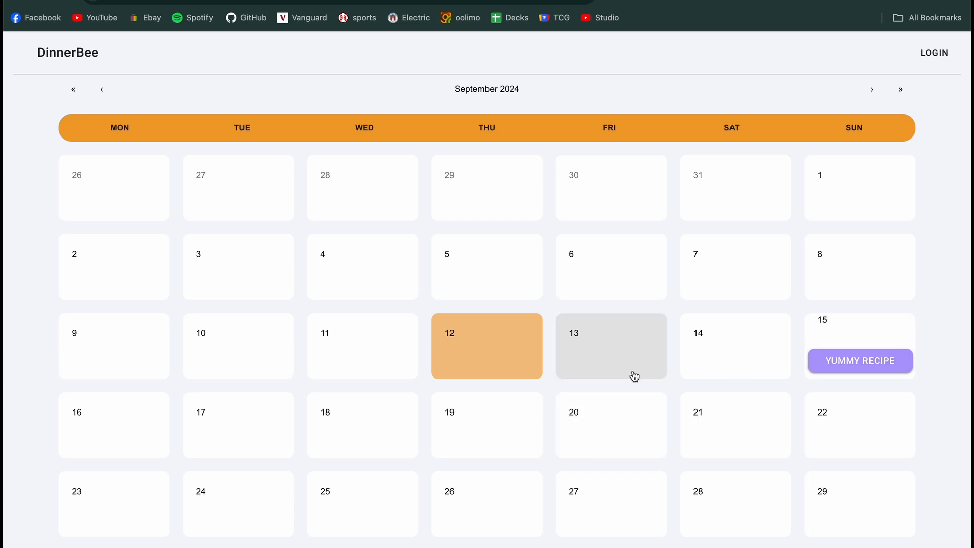